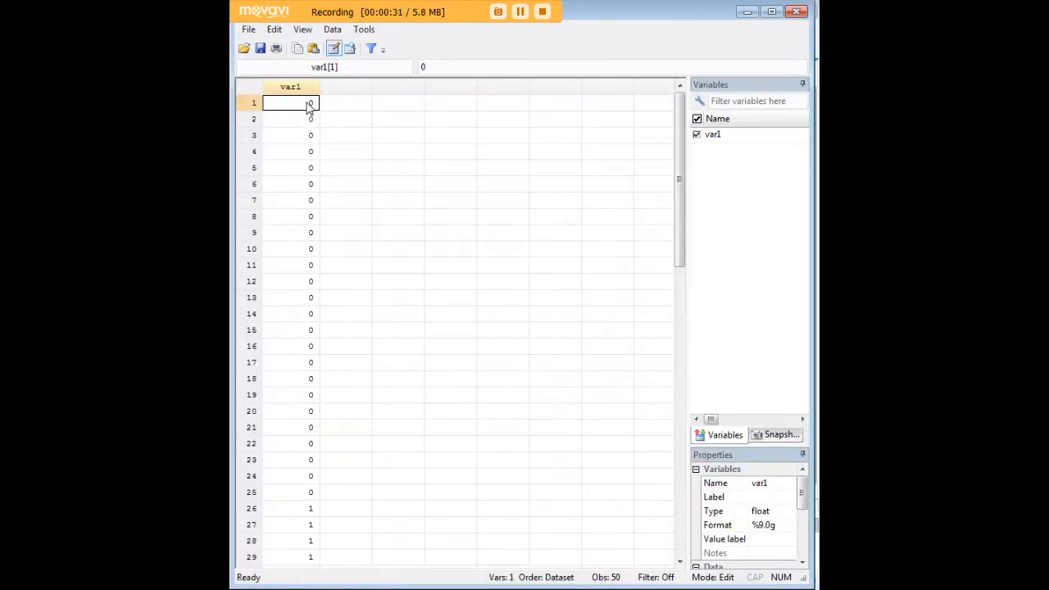
Scroll through the dataset and check var1 for observation 26
scroll("down", 3)
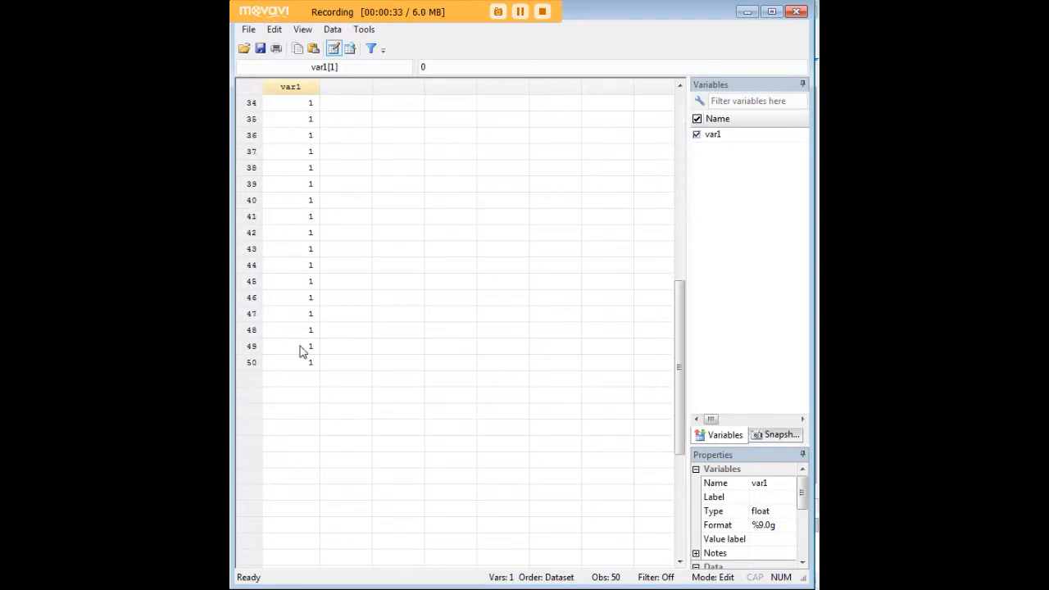
scroll("up", 3)
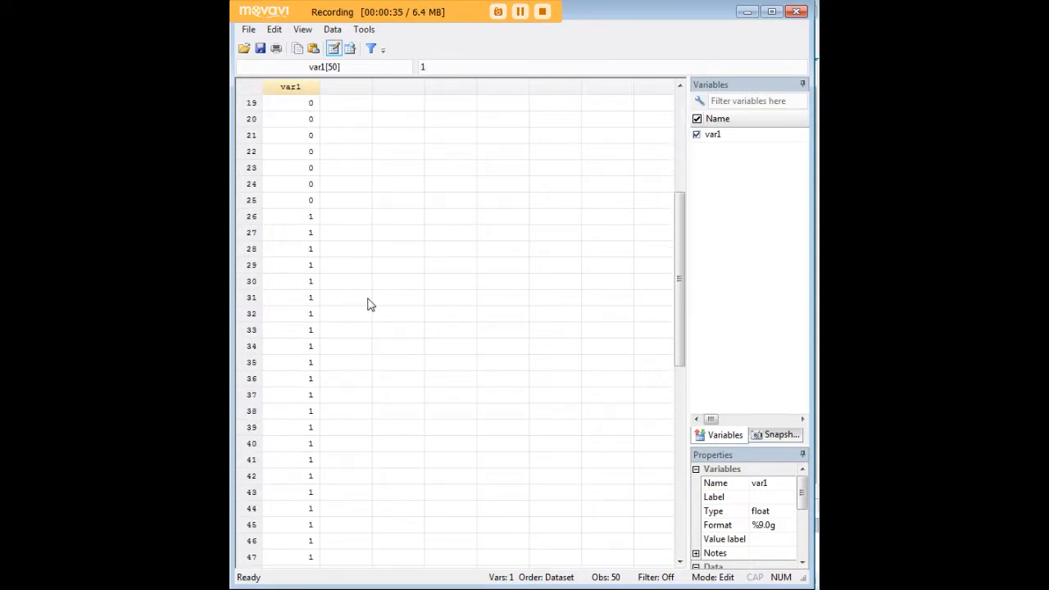
left_click(290, 215)
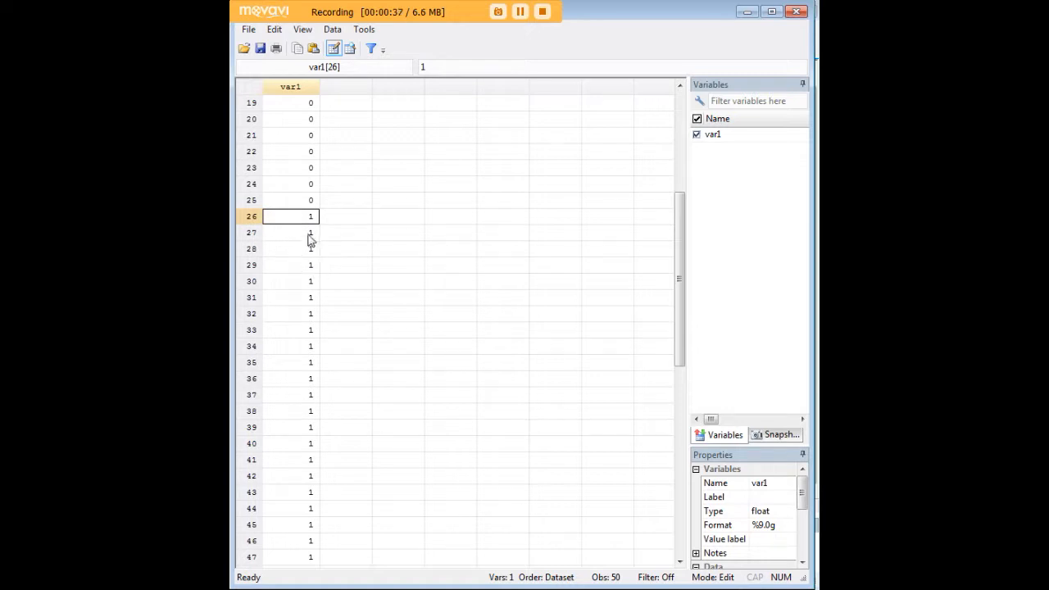
scroll("down", 3)
type("edit")
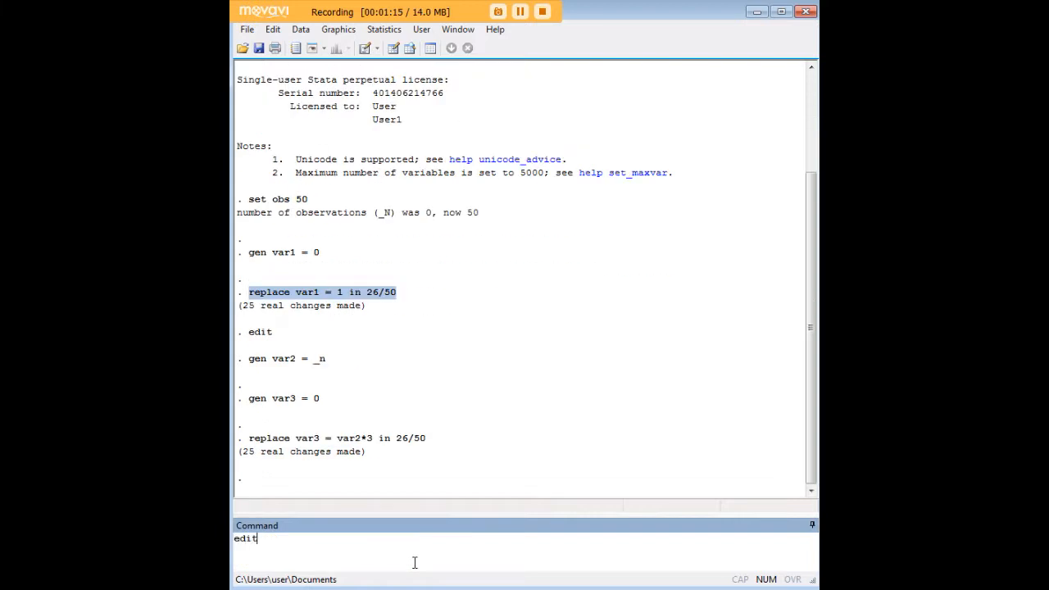
Run edit and check var3 at observations 1 and 25, then var2 and var3 at 26 and 30
key("Return")
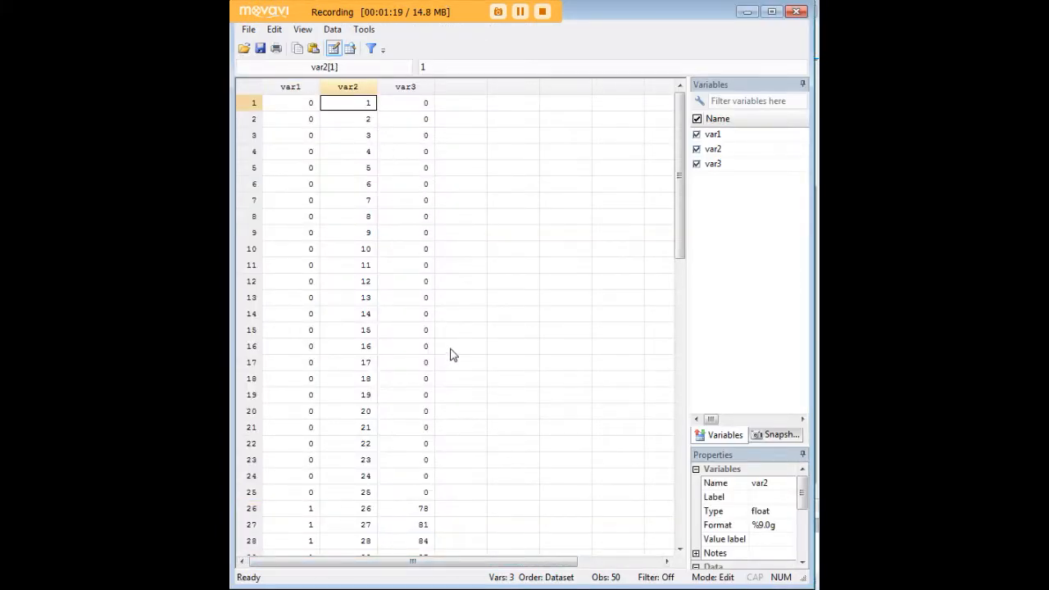
left_click(406, 492)
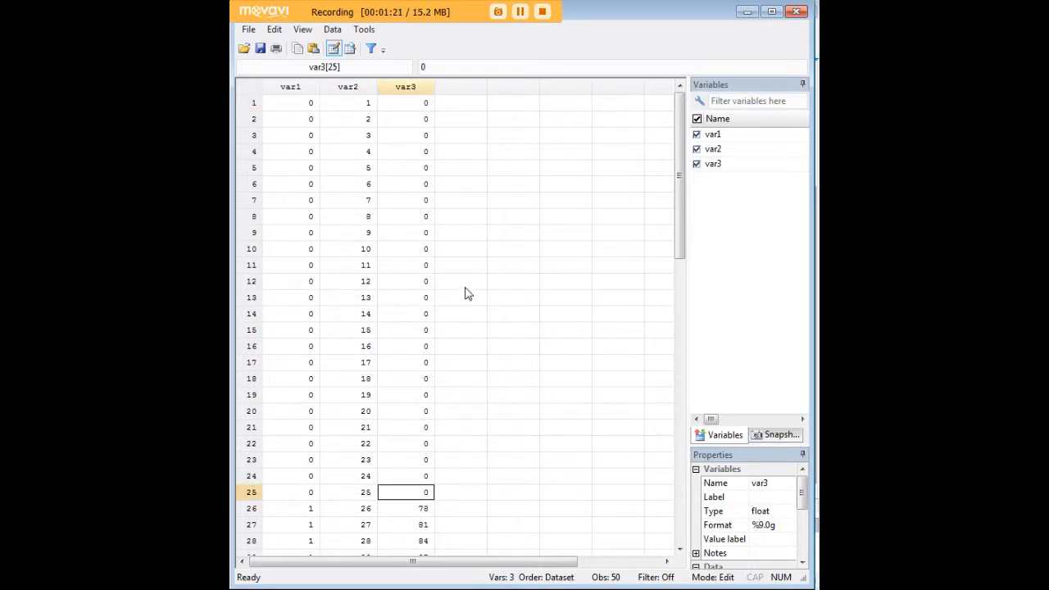
left_click(405, 102)
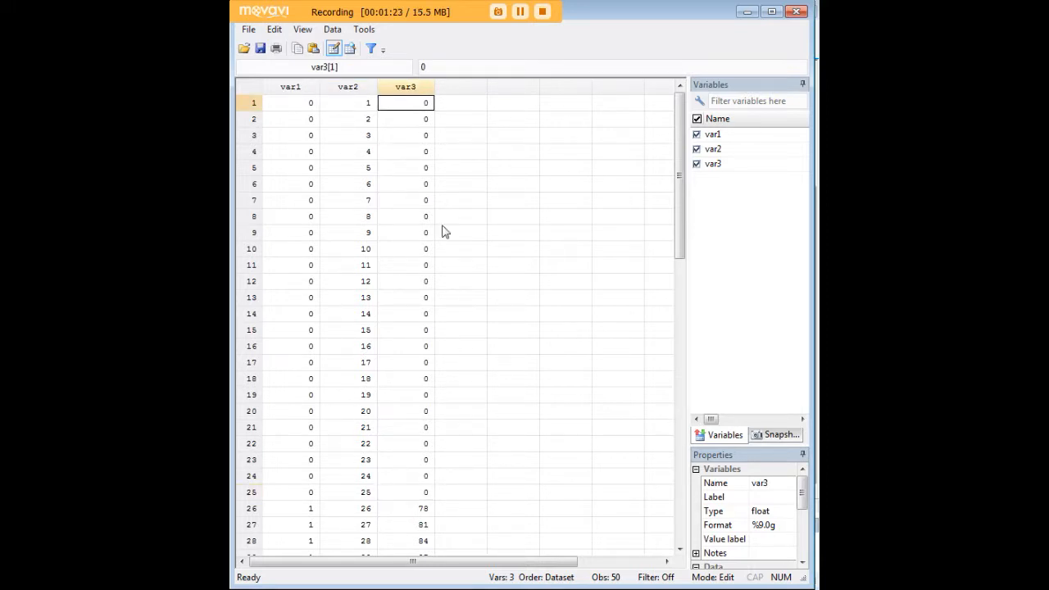
left_click(406, 492)
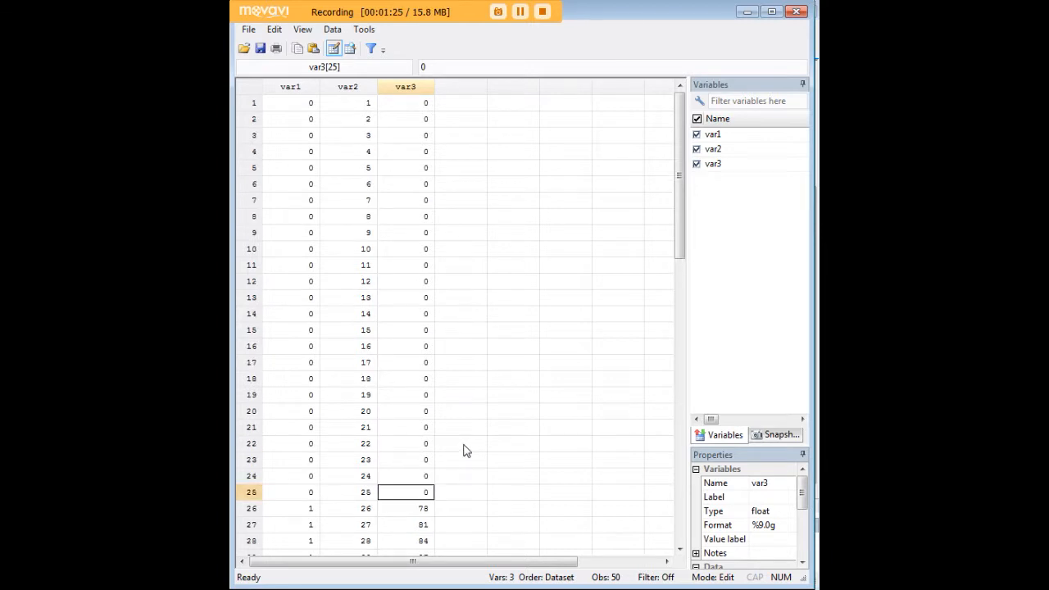
scroll("down", 3)
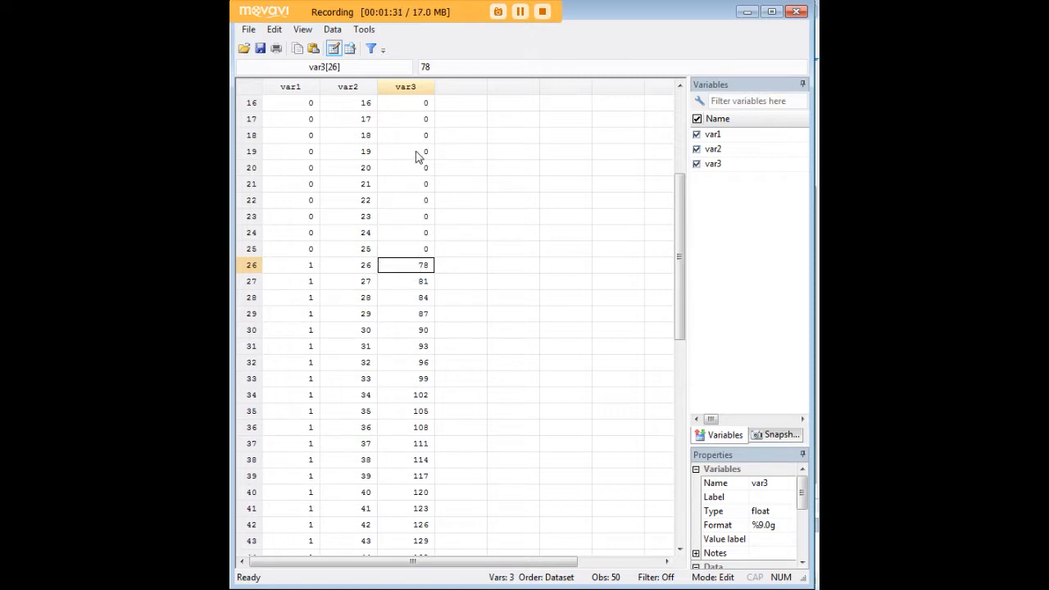
mouse_move(365, 270)
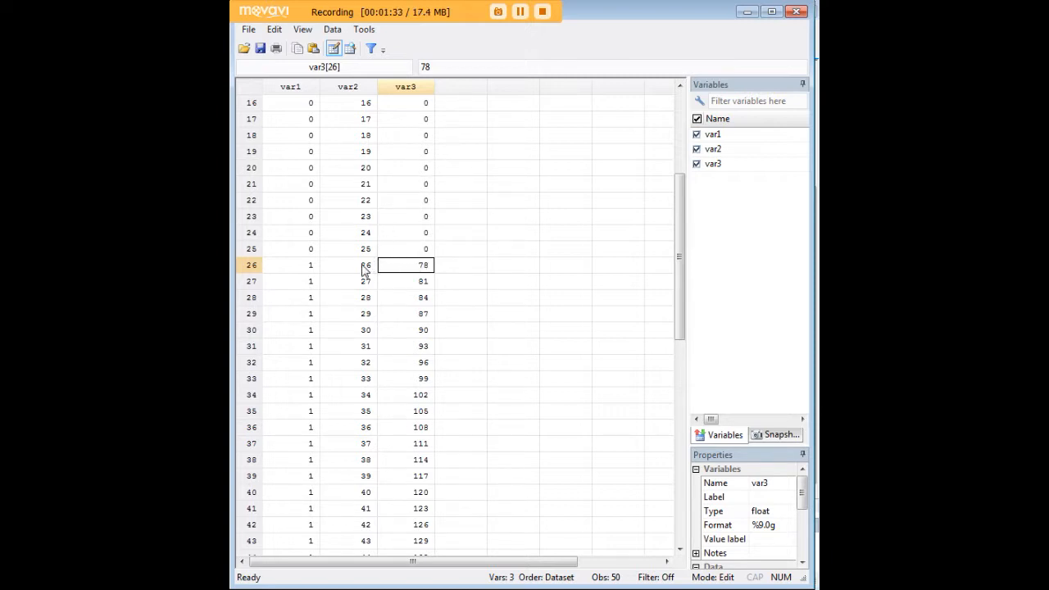
left_click(347, 265)
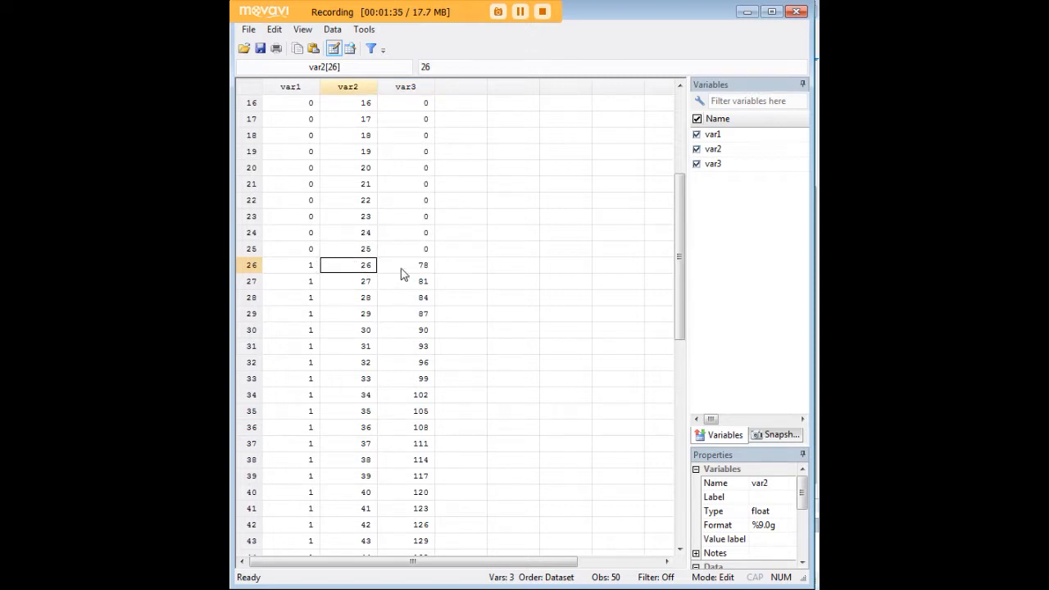
left_click(366, 330)
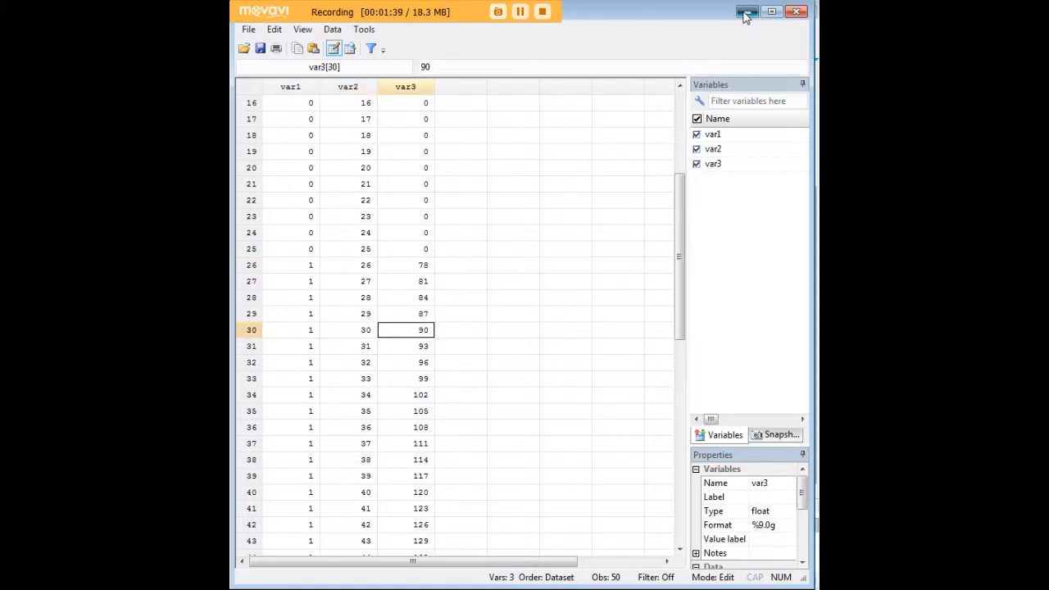
Minimize the Data Editor and return focus to the Command window
left_click(747, 12)
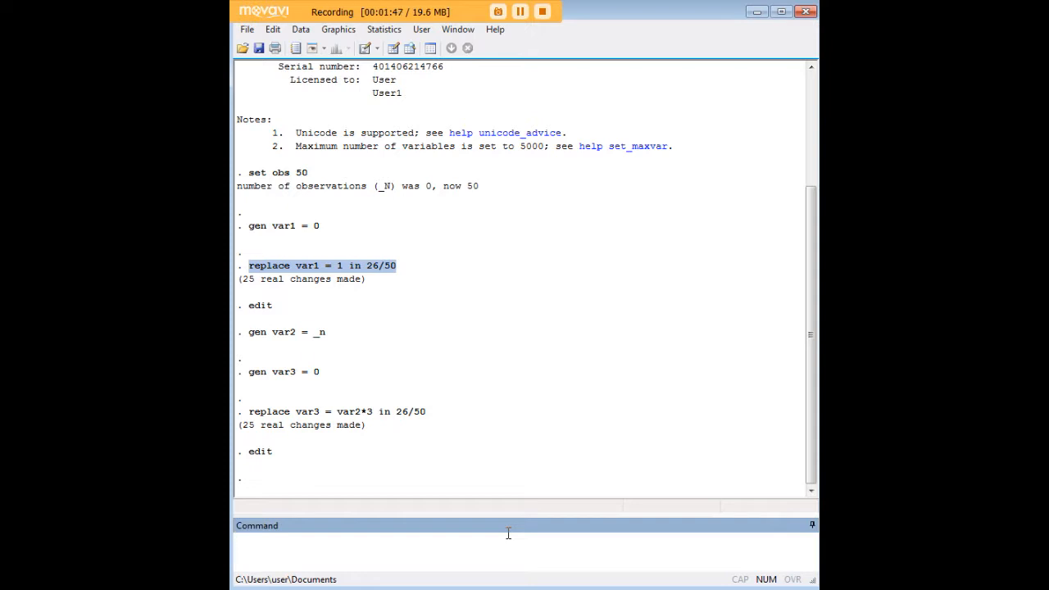
left_click(328, 538)
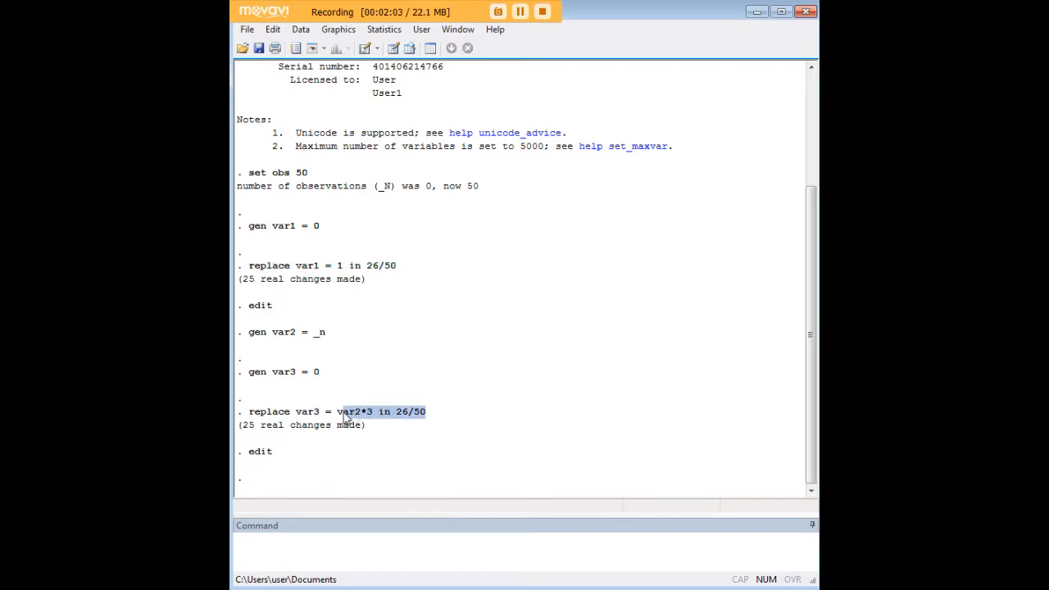
mouse_move(484, 475)
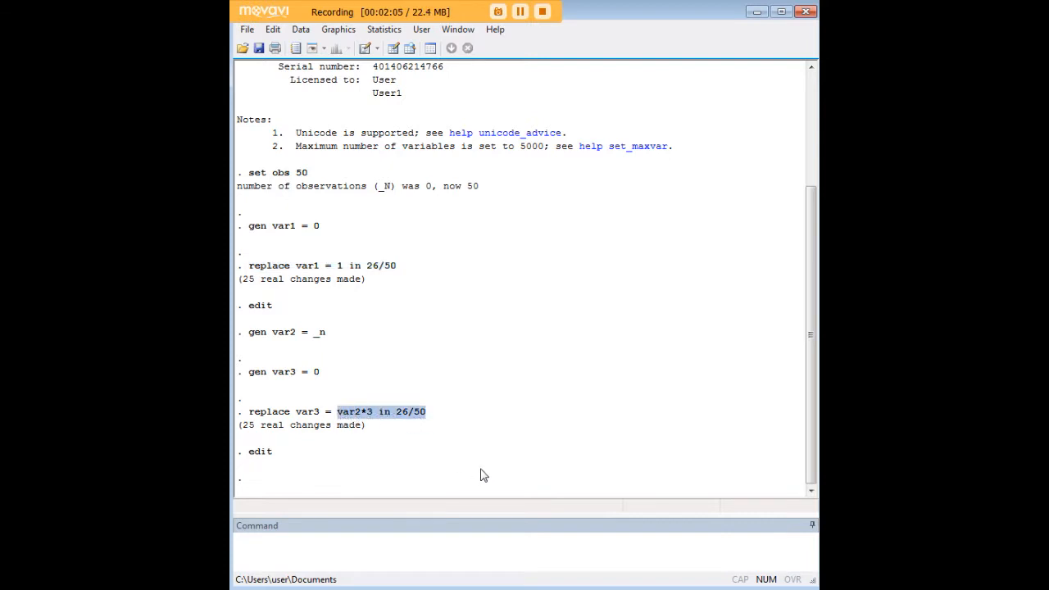
mouse_move(357, 430)
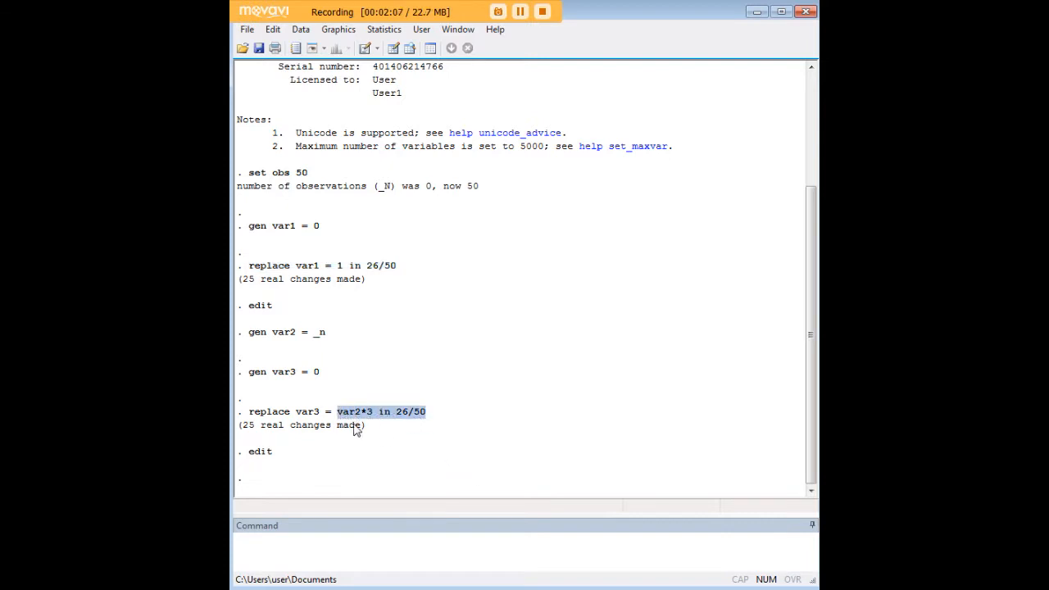